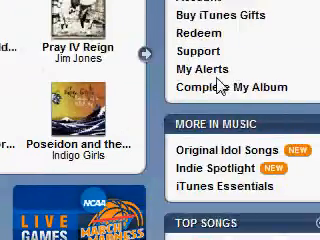
Scroll down the iTunes Store home page to the Top Paid and Top Free Apps charts.
scroll(down, 3)
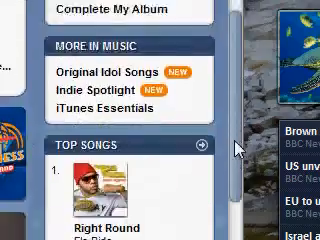
scroll(down, 3)
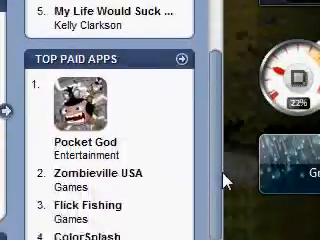
scroll(down, 3)
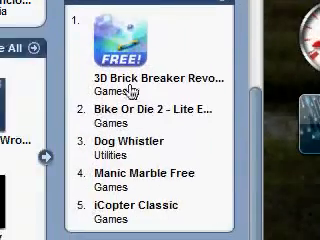
scroll(down, 3)
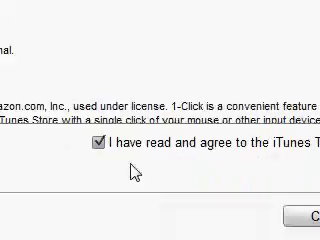
Scroll through the account form's password, security question and birth date fields.
scroll(down, 3)
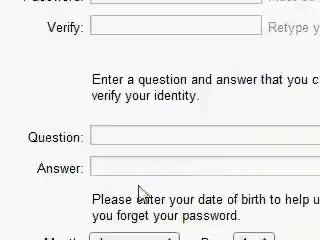
scroll(down, 3)
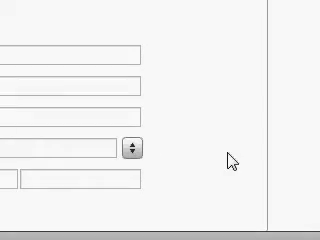
Scroll to the payment section and choose None instead of a credit card.
scroll(down, 3)
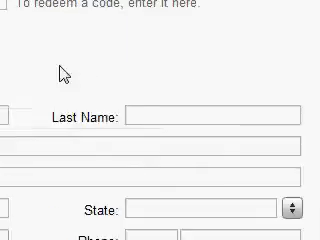
scroll(down, 3)
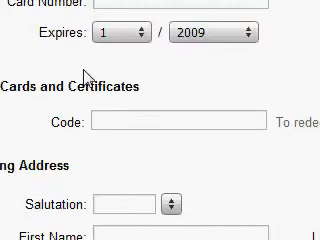
scroll(up, 3)
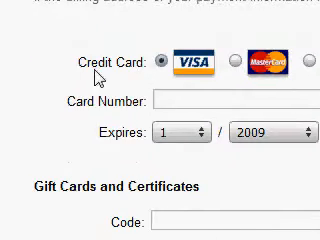
mouse_move(133, 70)
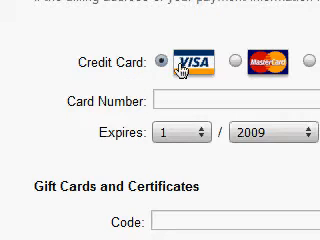
mouse_move(180, 92)
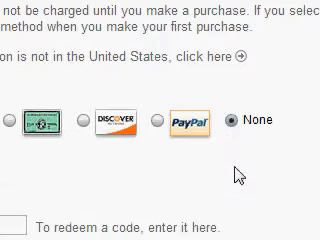
scroll(down, 3)
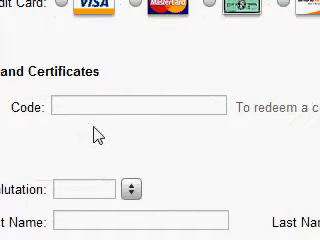
Scroll down past the filled Mr. billing name, address and phone to Continue.
scroll(down, 3)
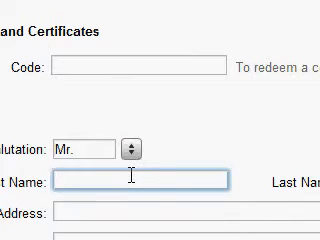
scroll(down, 3)
text(0000000)
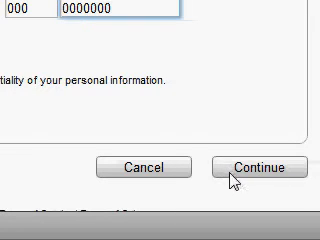
Submit the billing details with Continue to reach the email verification page.
click(262, 167)
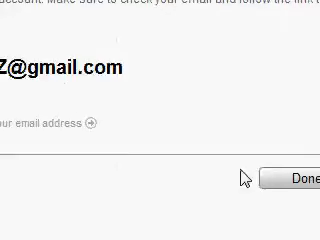
Finish signup with Done and view the Apple verification email's link in Gmail.
click(290, 187)
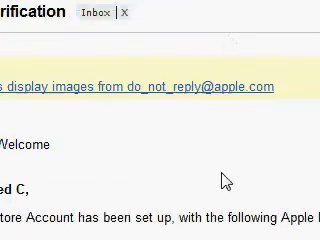
scroll(down, 3)
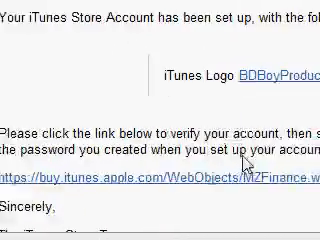
scroll(right, 3)
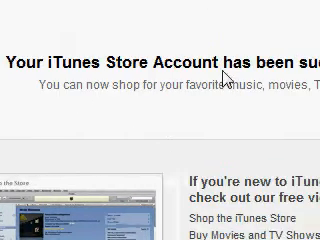
Scroll the account success page down to the free video tutorial links.
scroll(down, 3)
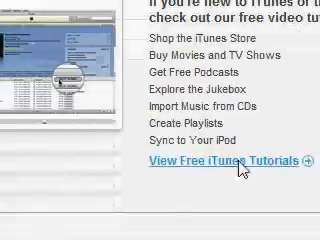